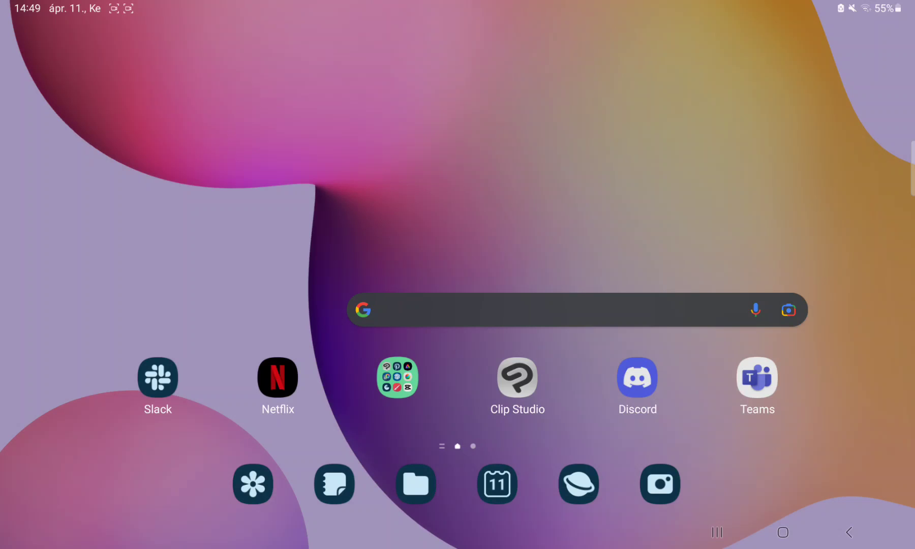
- Launch Clip Studio Paint from the Android home screen to show the blank Illustration15 canvas
{"action": "left_click", "coordinate": [516, 377]}
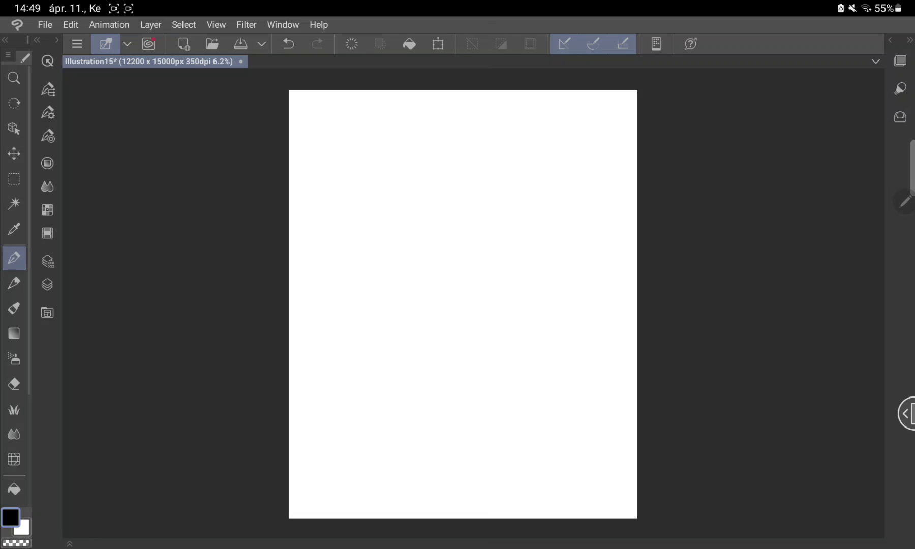
{"action": "left_click", "coordinate": [47, 210]}
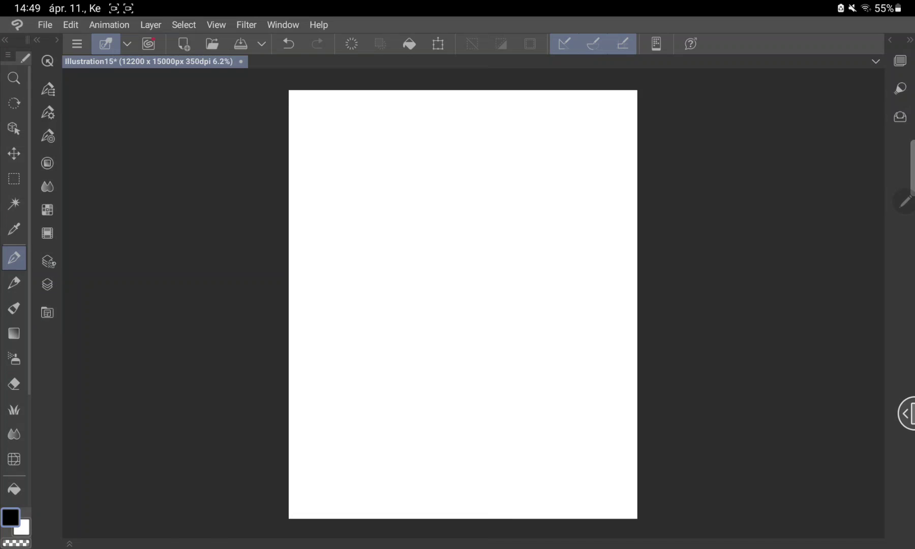
- Open the Layer palette and add raster Layer 2 above Layer 1 and Paper
{"action": "left_click", "coordinate": [46, 285]}
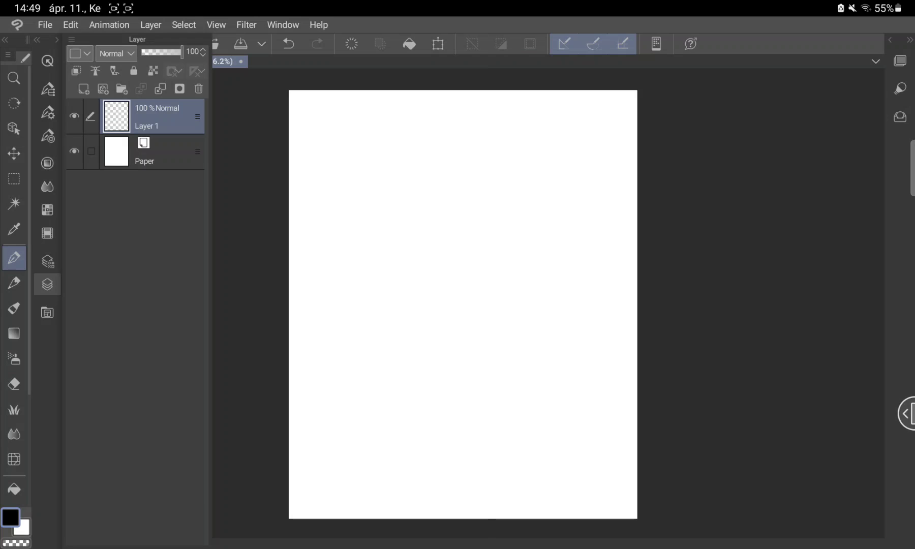
{"action": "left_click", "coordinate": [83, 88]}
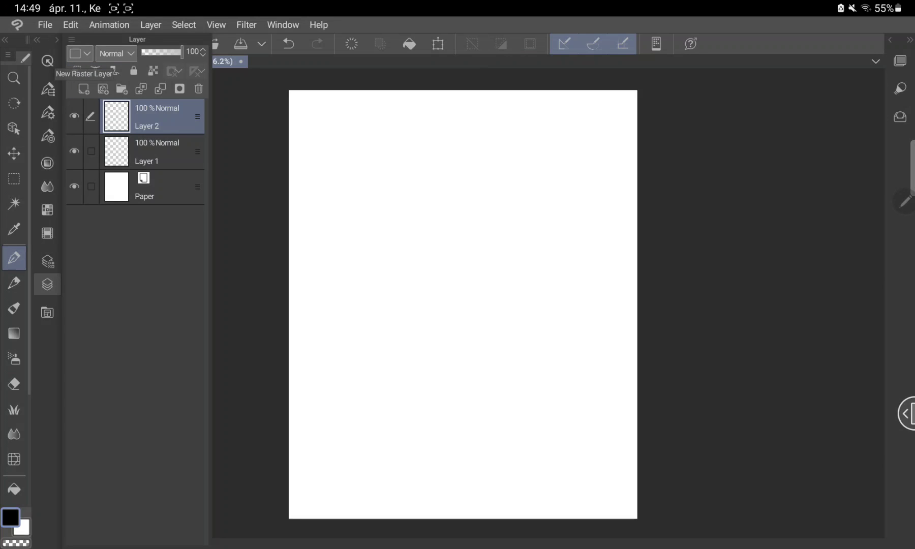